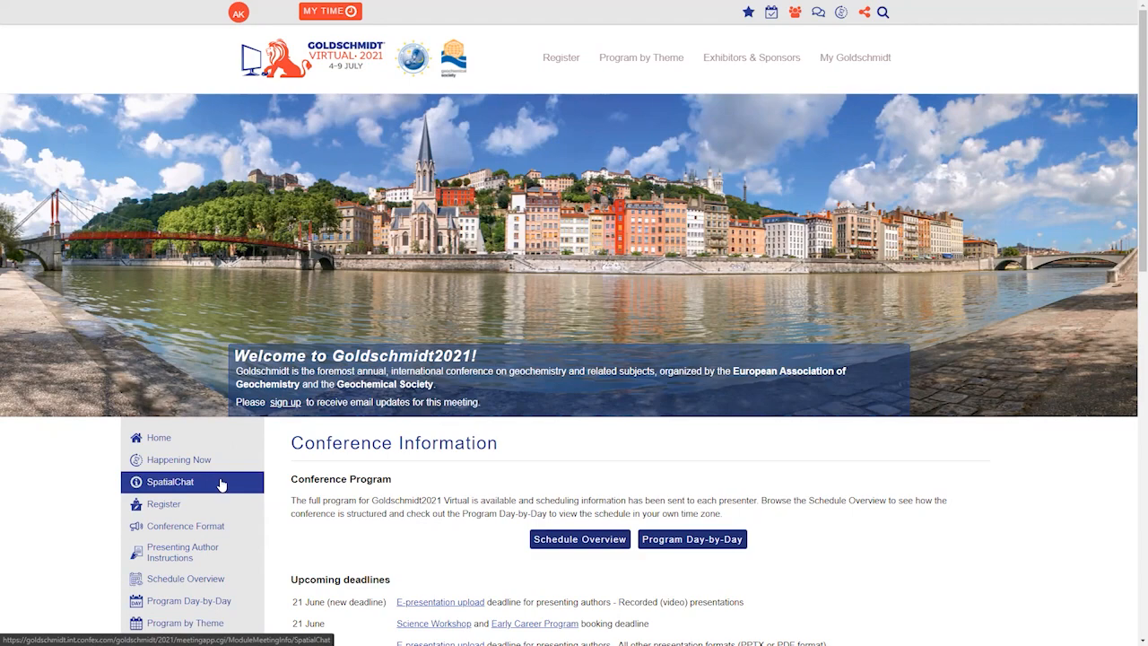
- Open the SpatialChat space and enter name Marie-Aude and About 'European Association of Geochemistry'
{"action": "left_click", "coordinate": [170, 482]}
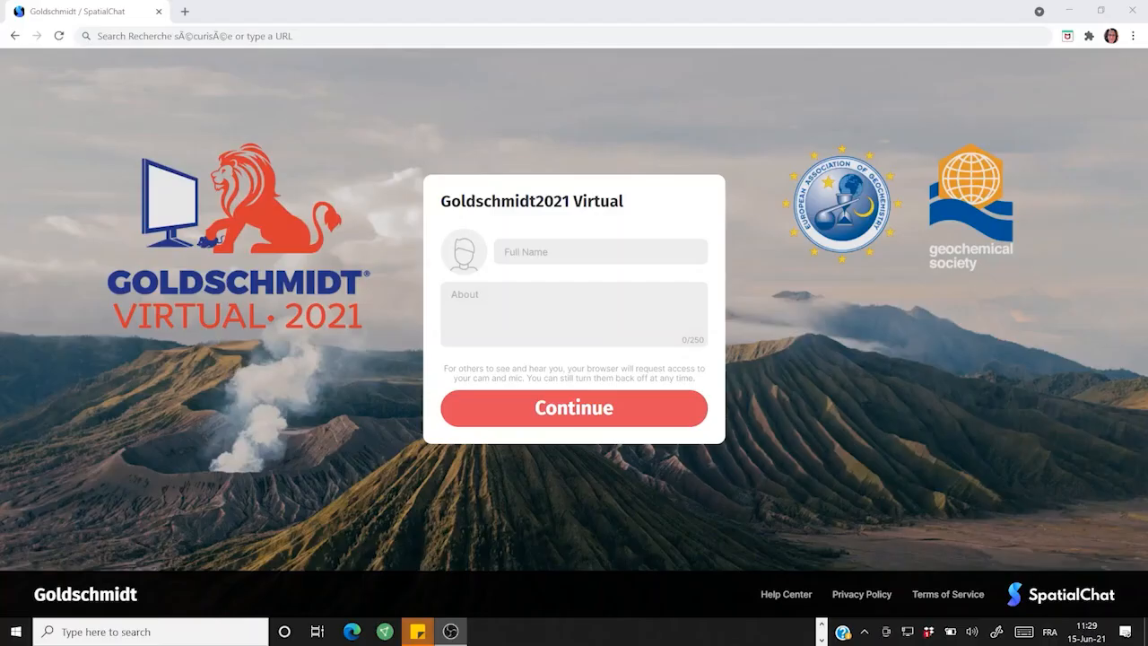
{"action": "mouse_move", "coordinate": [141, 537]}
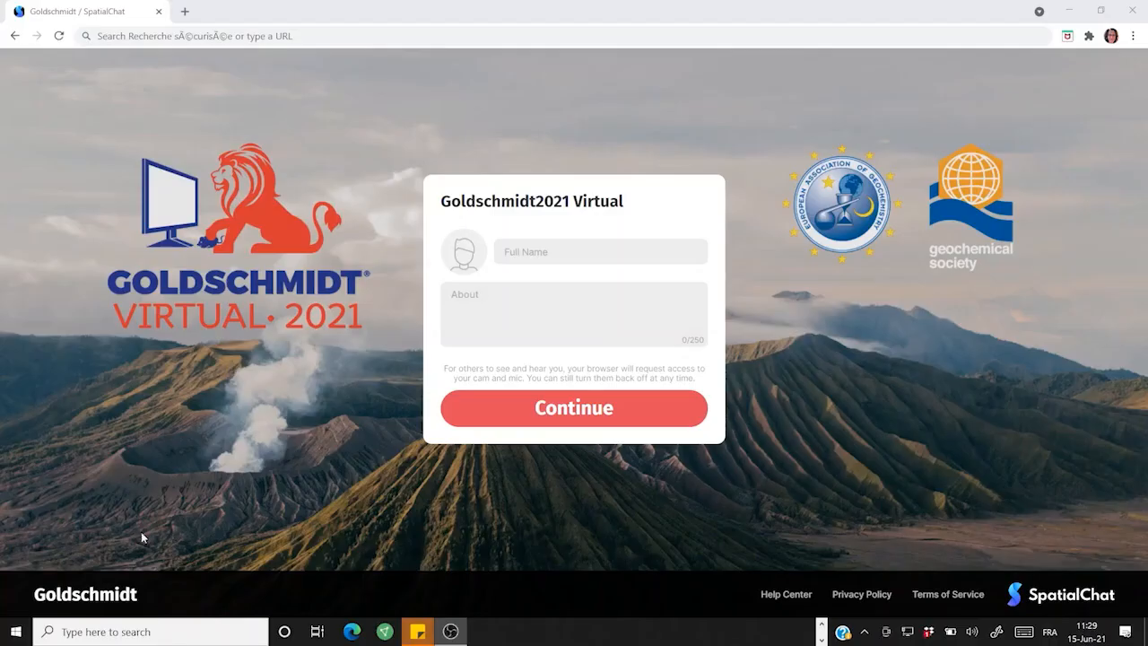
{"action": "type", "text": "Marie-Aude"}
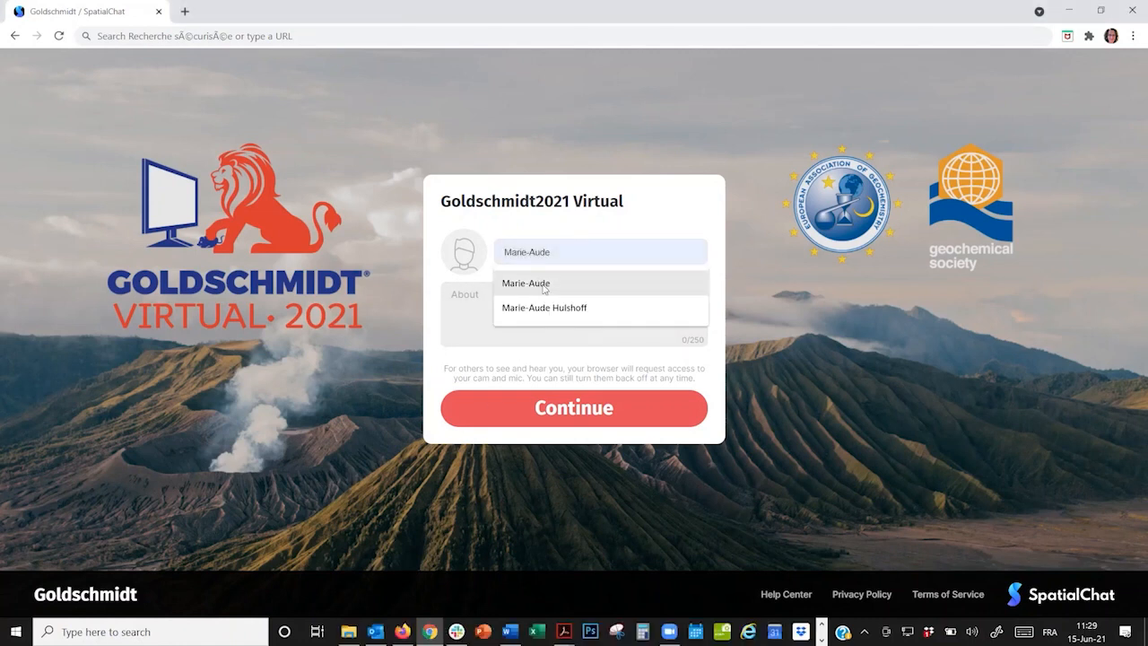
{"action": "left_click", "coordinate": [525, 282]}
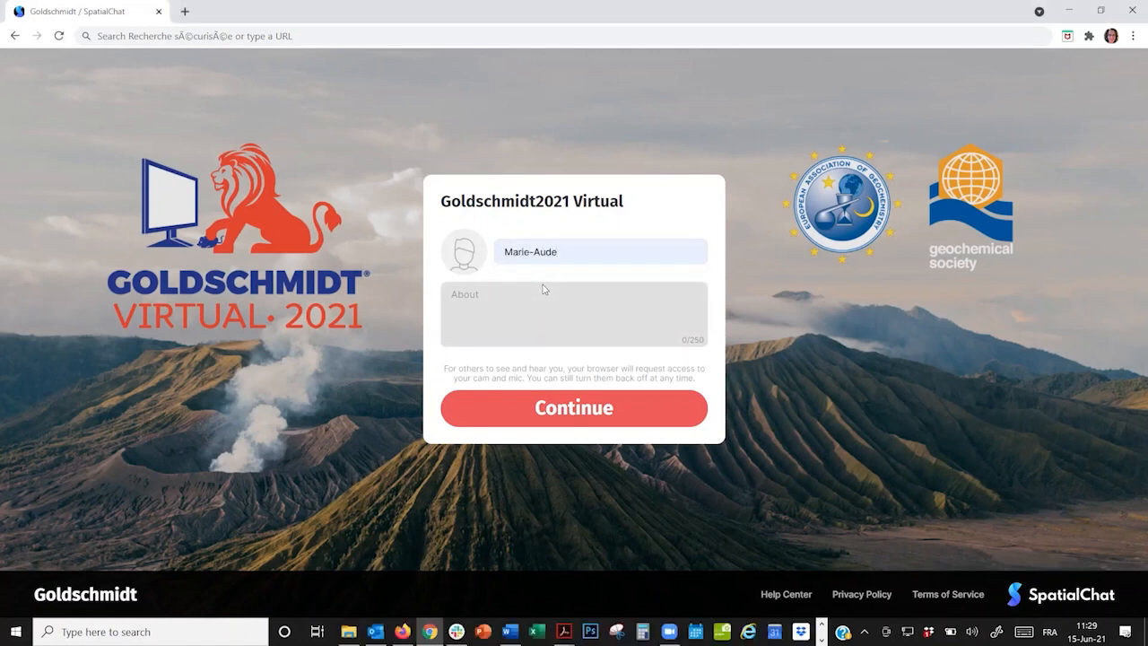
{"action": "type", "text": "European Association of Geochemistry"}
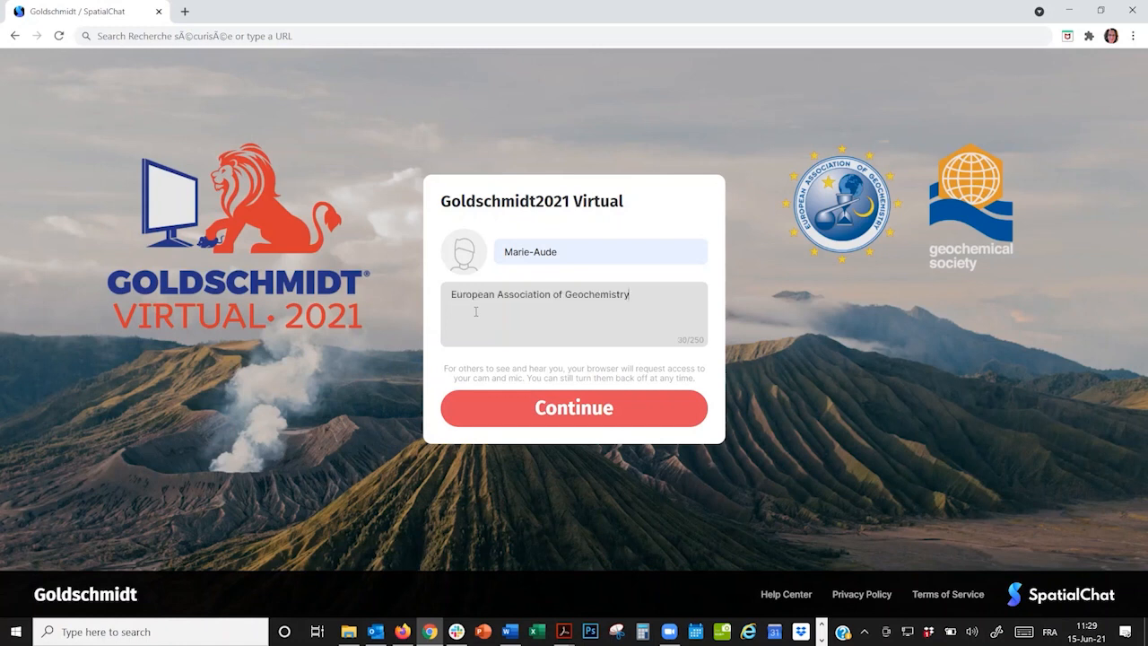
{"action": "mouse_move", "coordinate": [463, 252]}
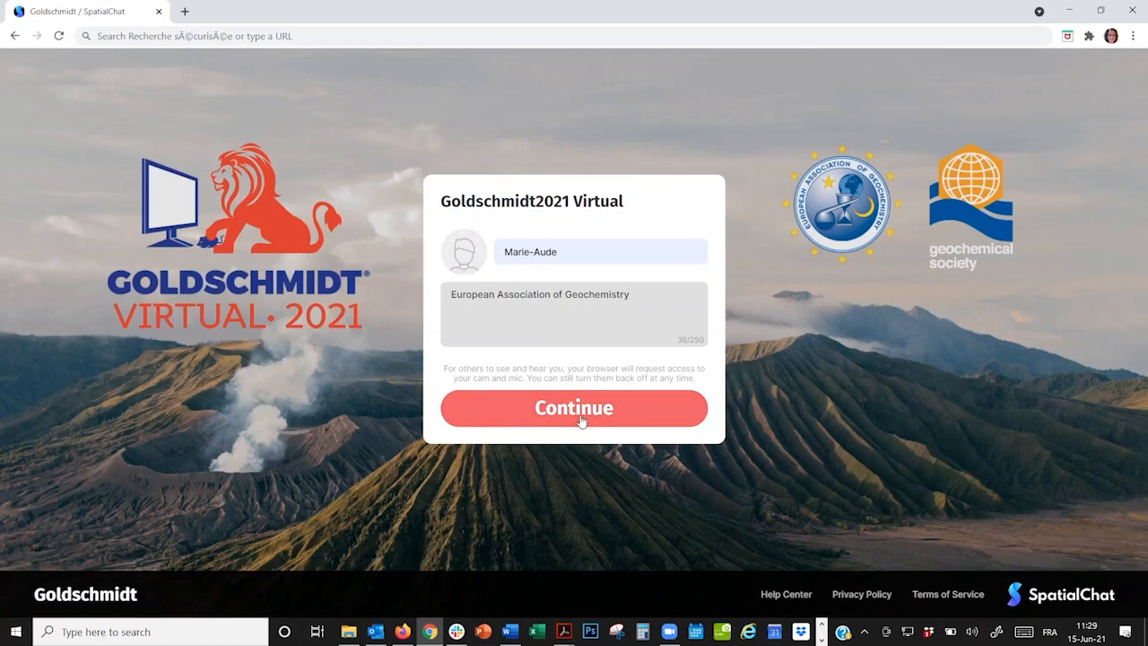
- Submit the sign-in form to reach the camera and microphone check
{"action": "left_click", "coordinate": [573, 408]}
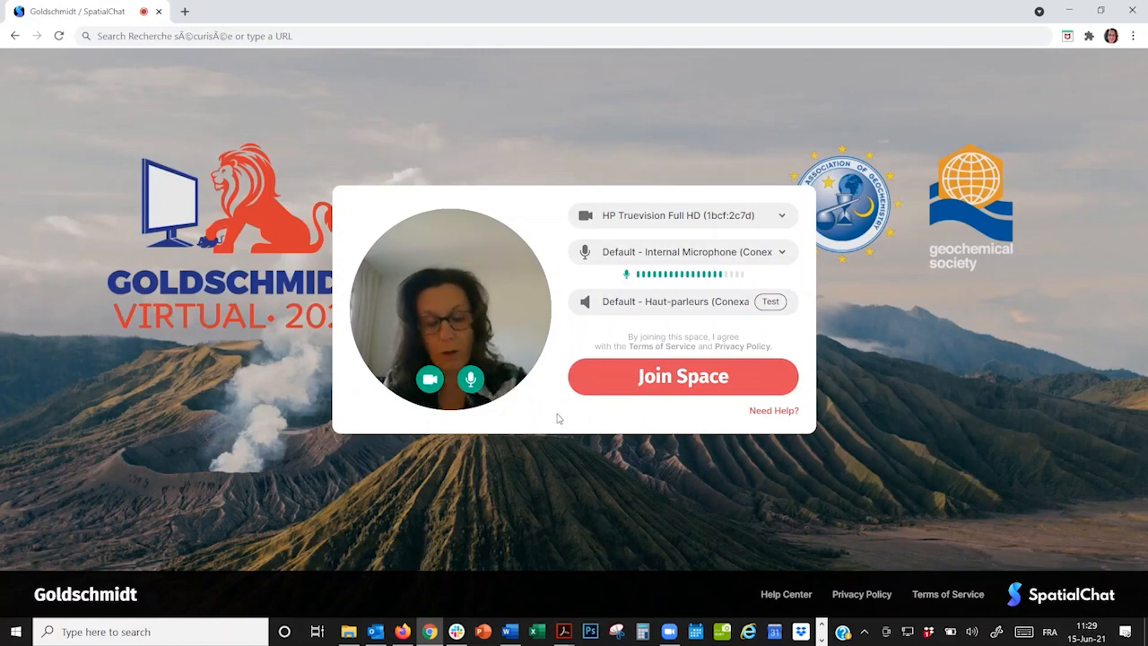
{"action": "mouse_move", "coordinate": [571, 411]}
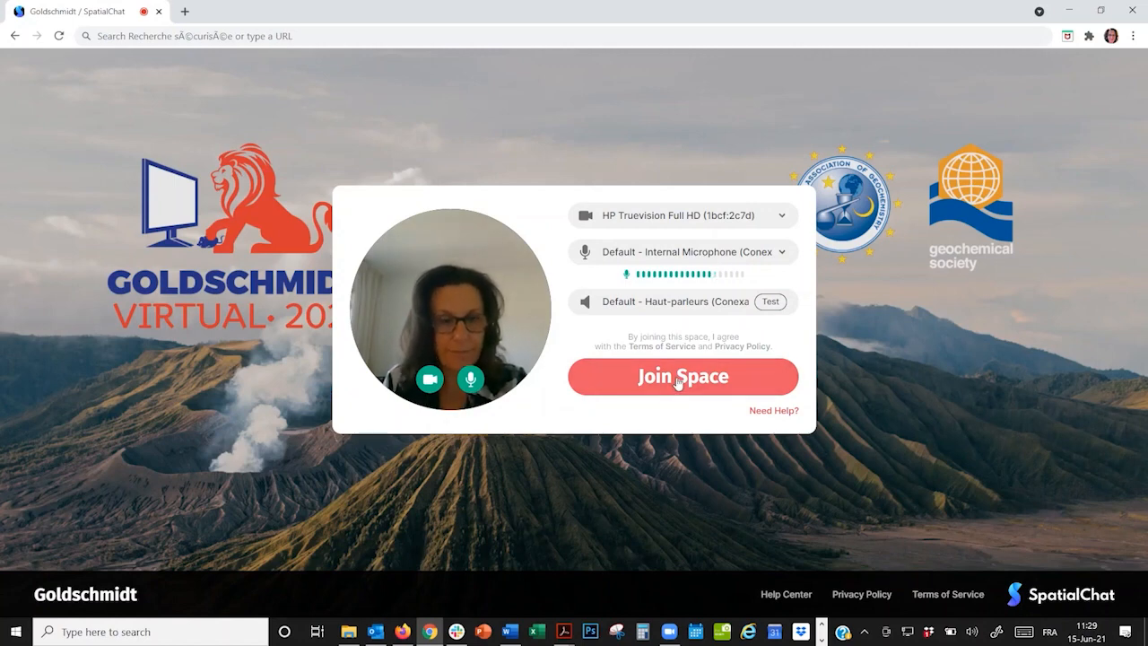
- Join the Goldschmidt2021 space and move your avatar around the welcome board
{"action": "left_click", "coordinate": [681, 376]}
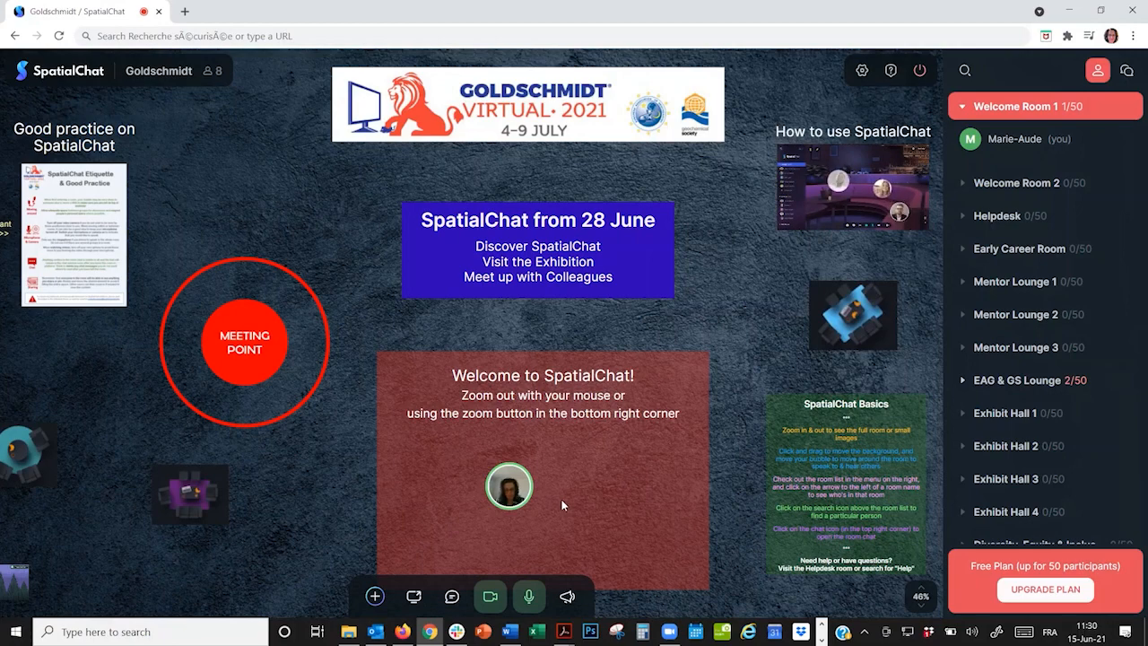
{"action": "left_click_drag", "start_coordinate": [509, 485], "coordinate": [549, 336]}
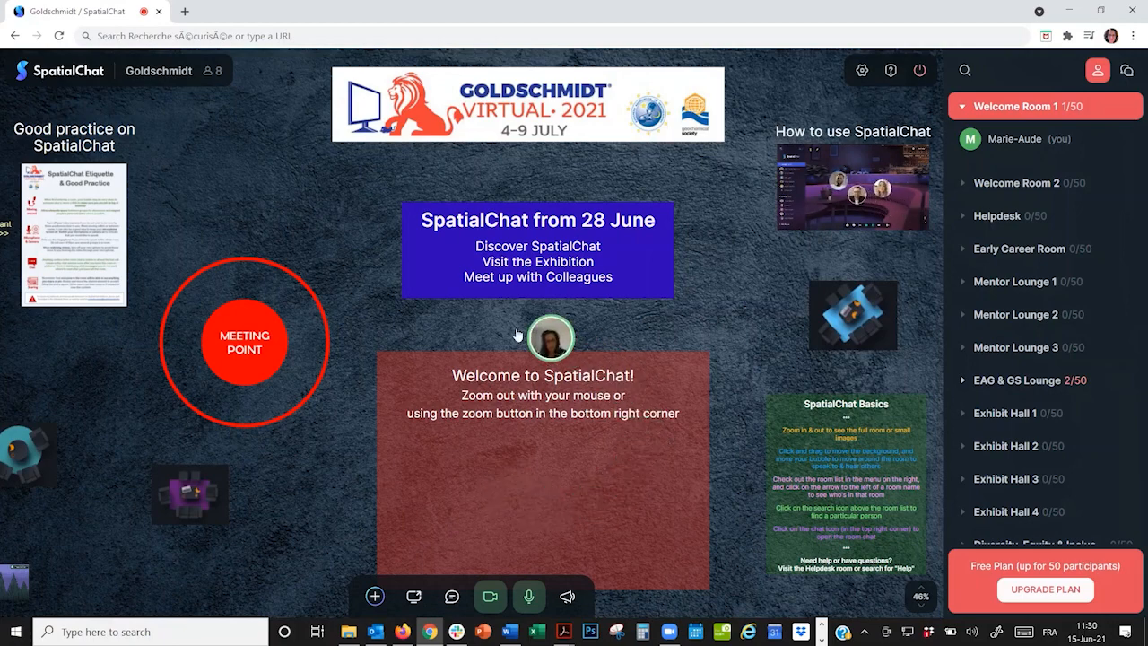
{"action": "left_click_drag", "start_coordinate": [550, 336], "coordinate": [632, 467]}
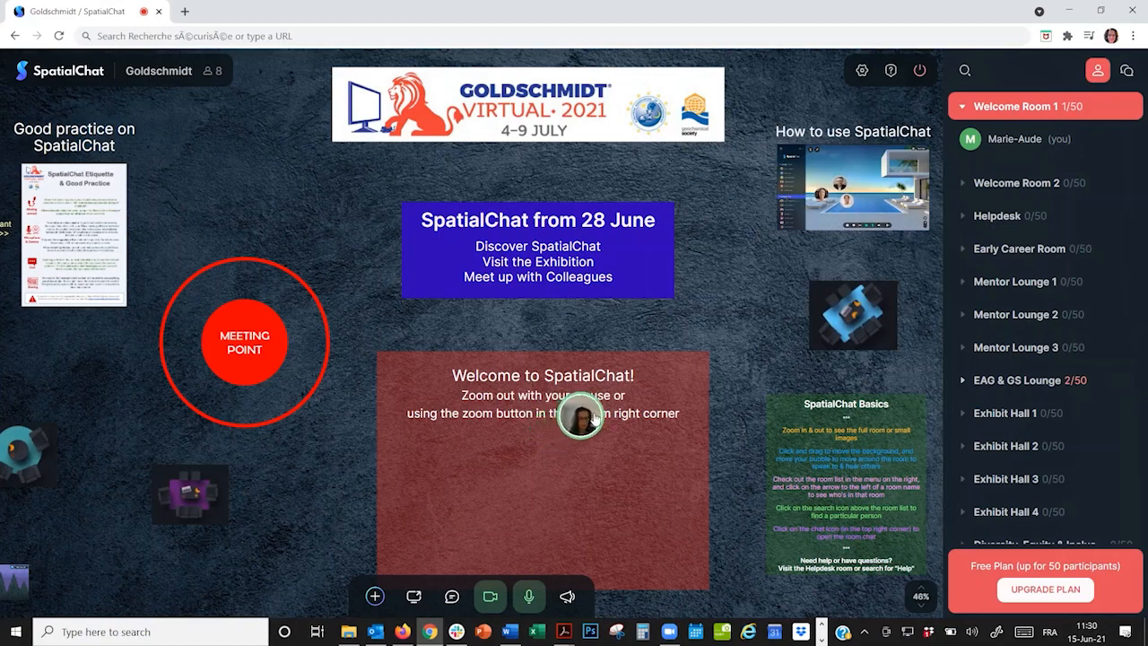
{"action": "left_click_drag", "start_coordinate": [581, 417], "coordinate": [702, 312]}
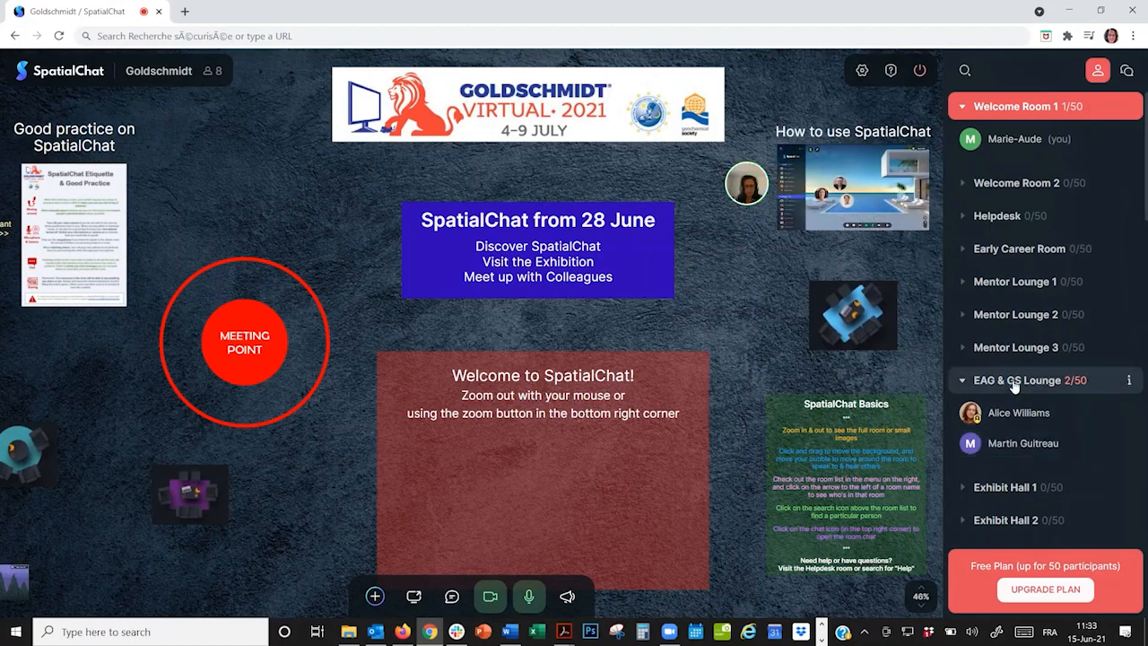
- Move into the EAG & GS Lounge from the room list
{"action": "left_click", "coordinate": [1019, 381]}
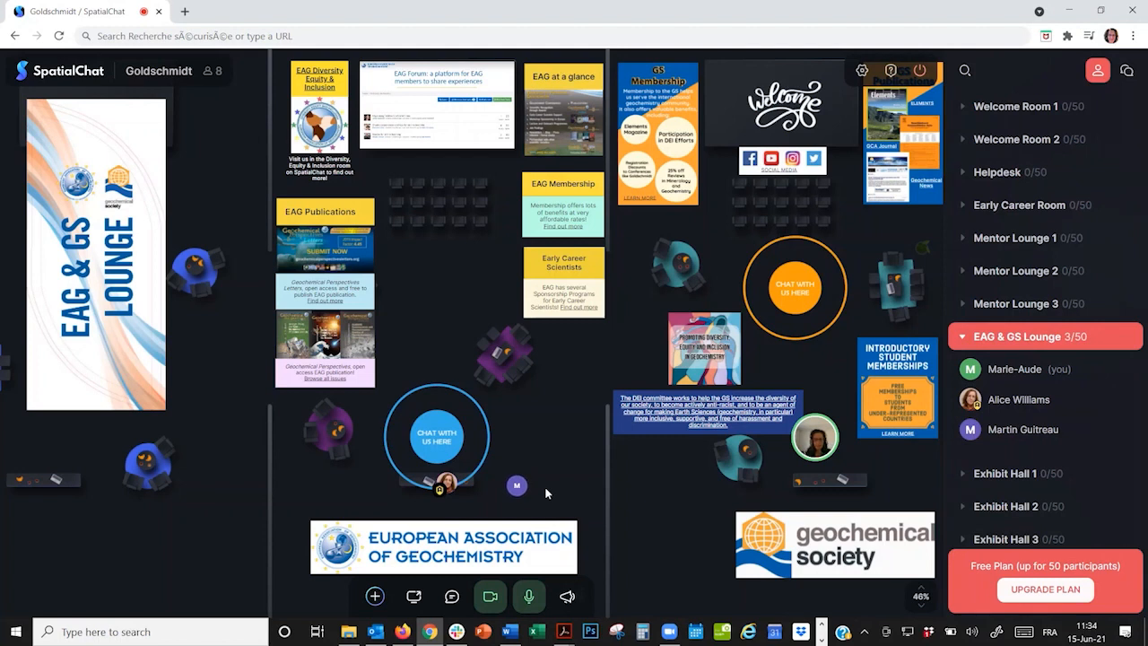
{"action": "mouse_move", "coordinate": [630, 488]}
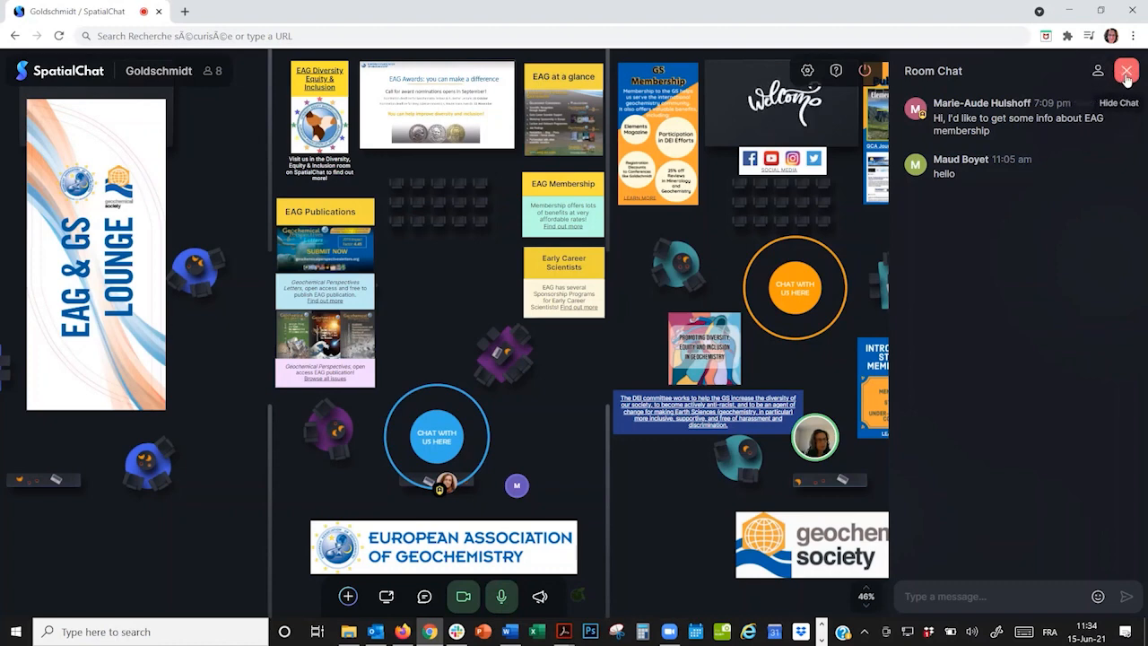
{"action": "left_click", "coordinate": [1127, 70]}
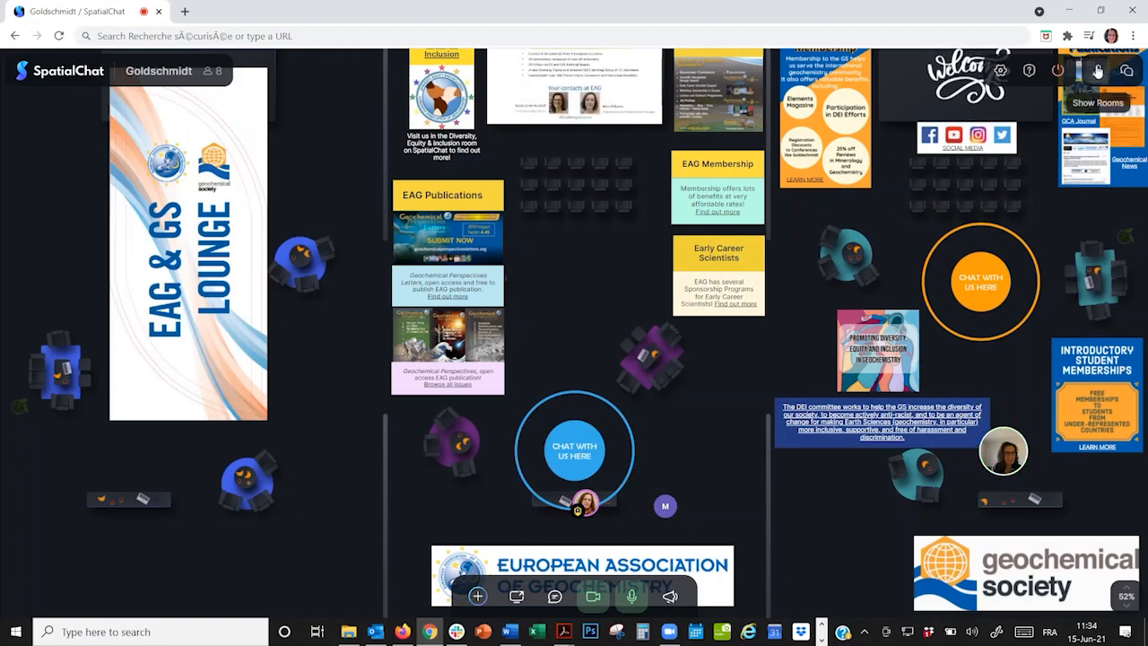
{"action": "left_click", "coordinate": [1098, 71]}
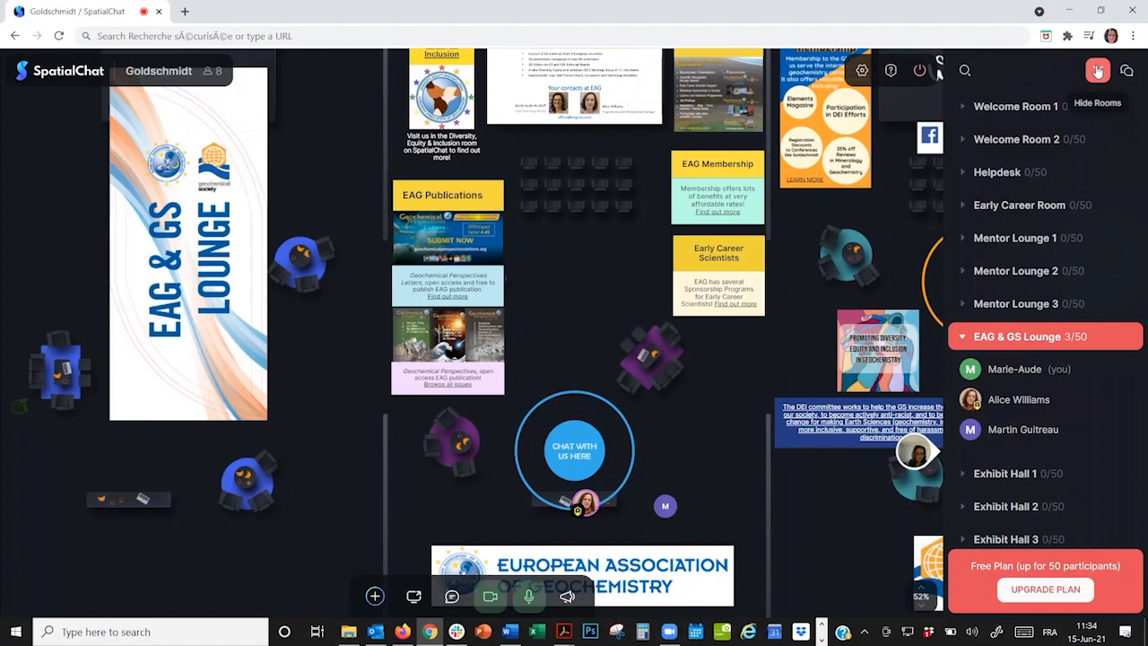
- Scroll the room list and enter the Theme 3 room
{"action": "scroll", "scroll_direction": "down", "scroll_amount": 3}
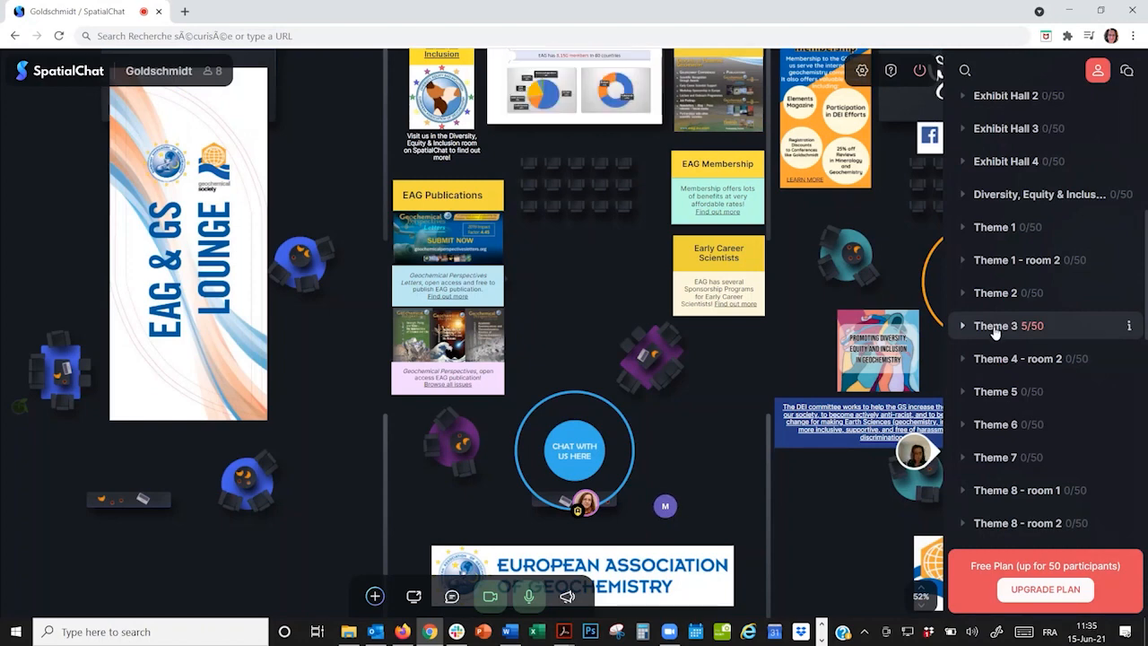
{"action": "left_click", "coordinate": [995, 325]}
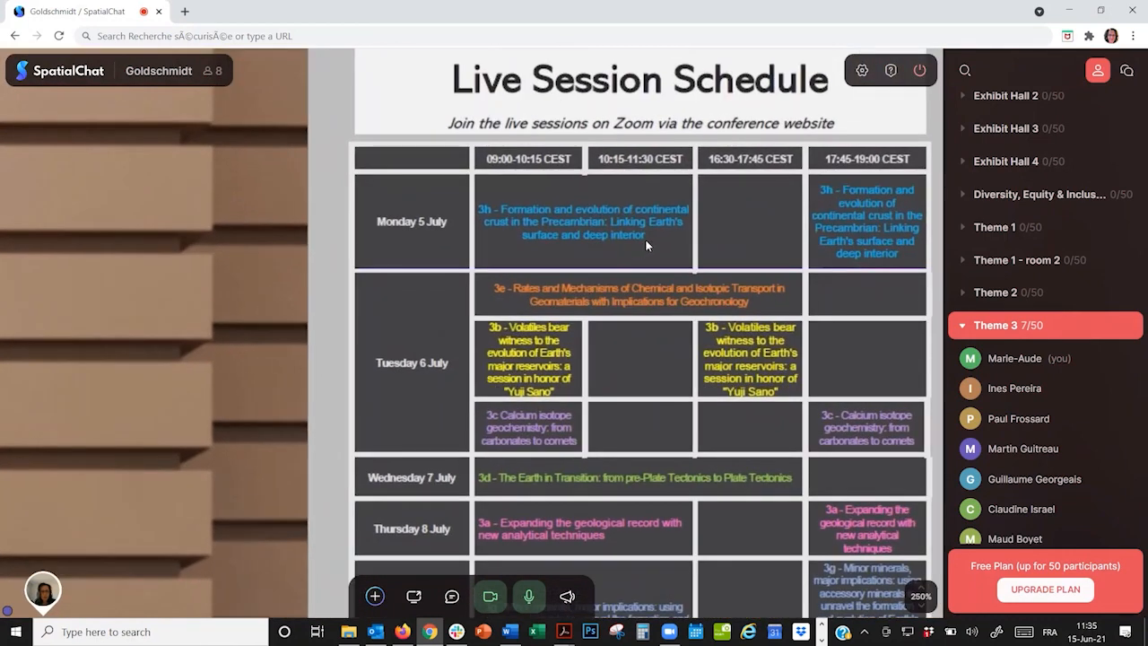
{"action": "mouse_move", "coordinate": [650, 262]}
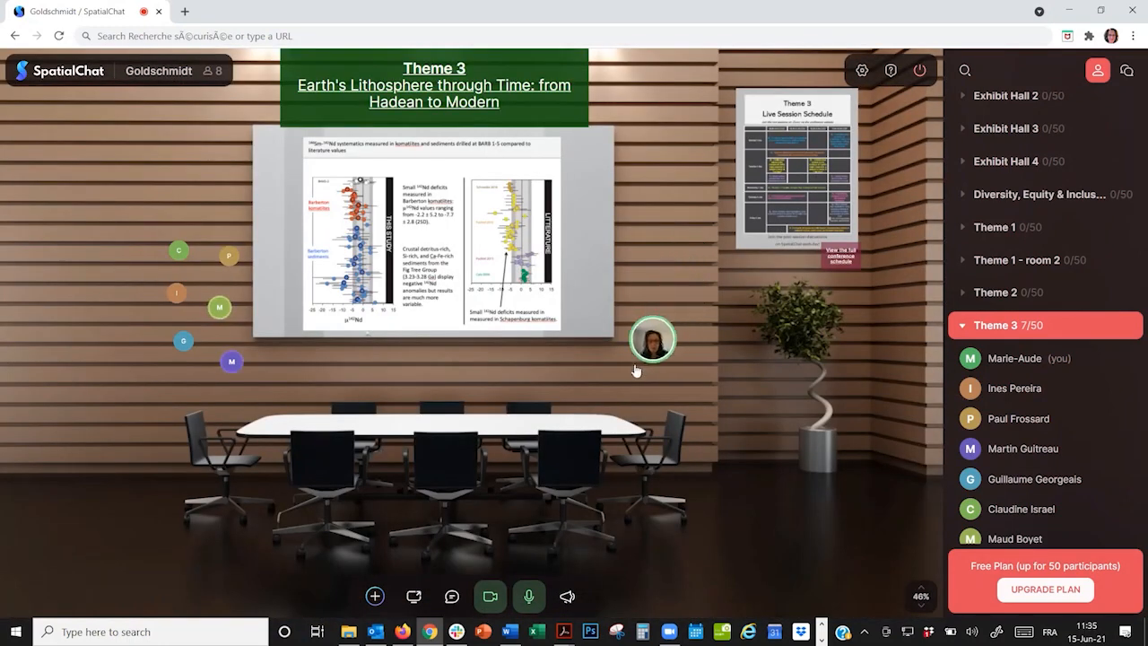
- Drag your avatar away from the group to beside the potted plant
{"action": "left_click_drag", "start_coordinate": [653, 339], "coordinate": [285, 334]}
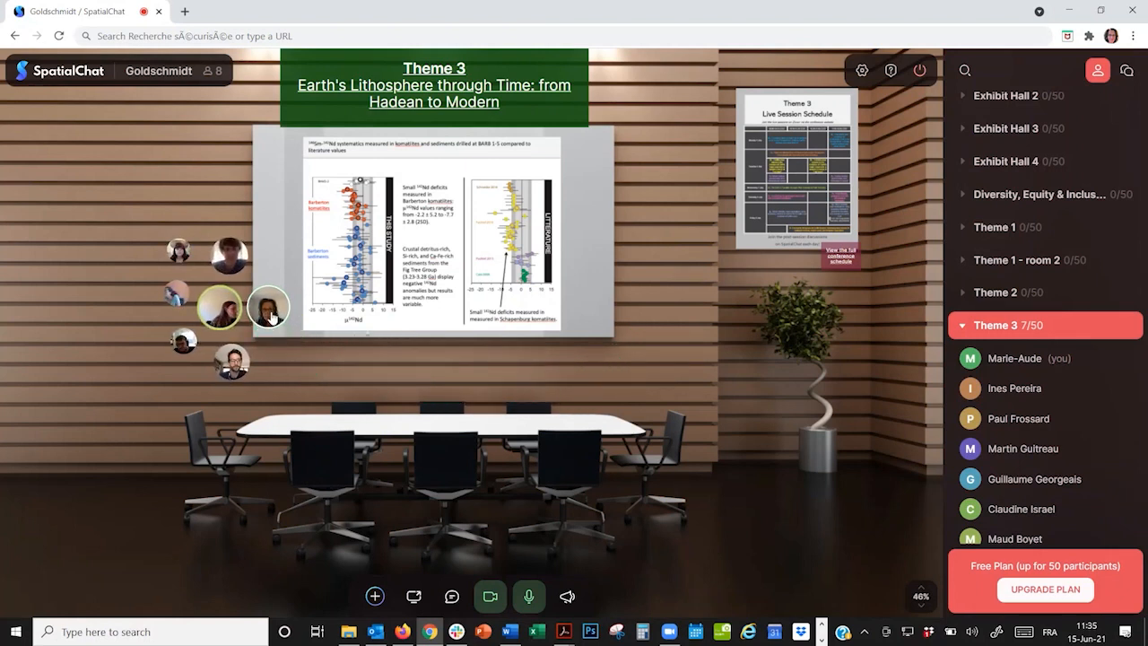
{"action": "left_click_drag", "start_coordinate": [269, 310], "coordinate": [672, 410]}
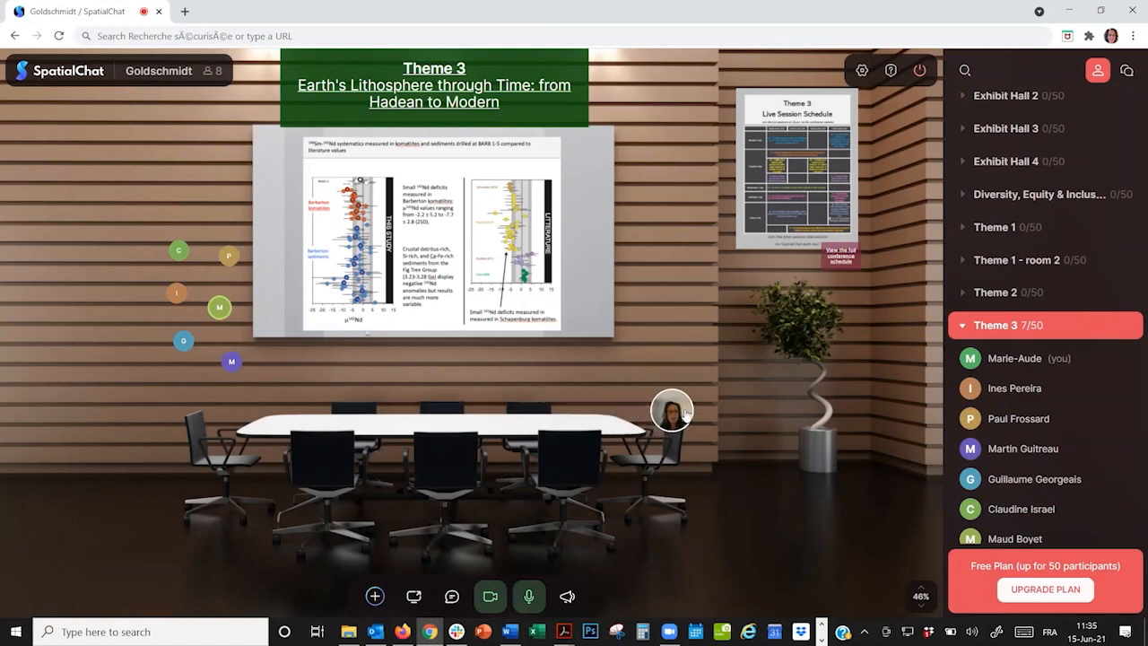
{"action": "left_click_drag", "start_coordinate": [672, 411], "coordinate": [731, 372]}
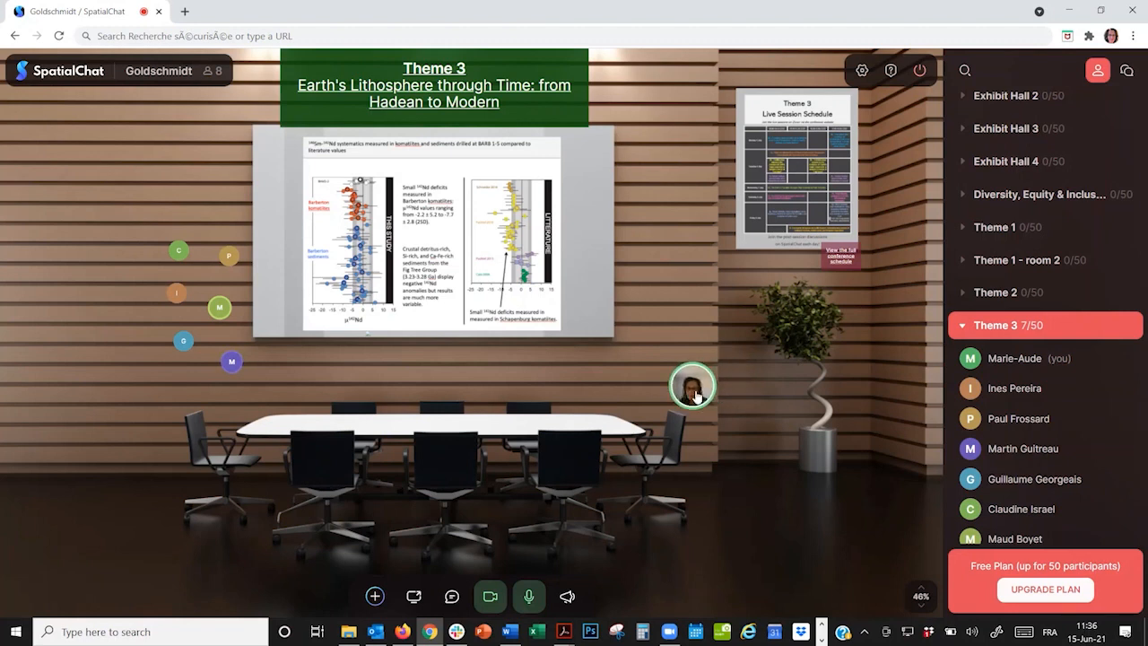
{"action": "left_click_drag", "start_coordinate": [692, 386], "coordinate": [378, 384]}
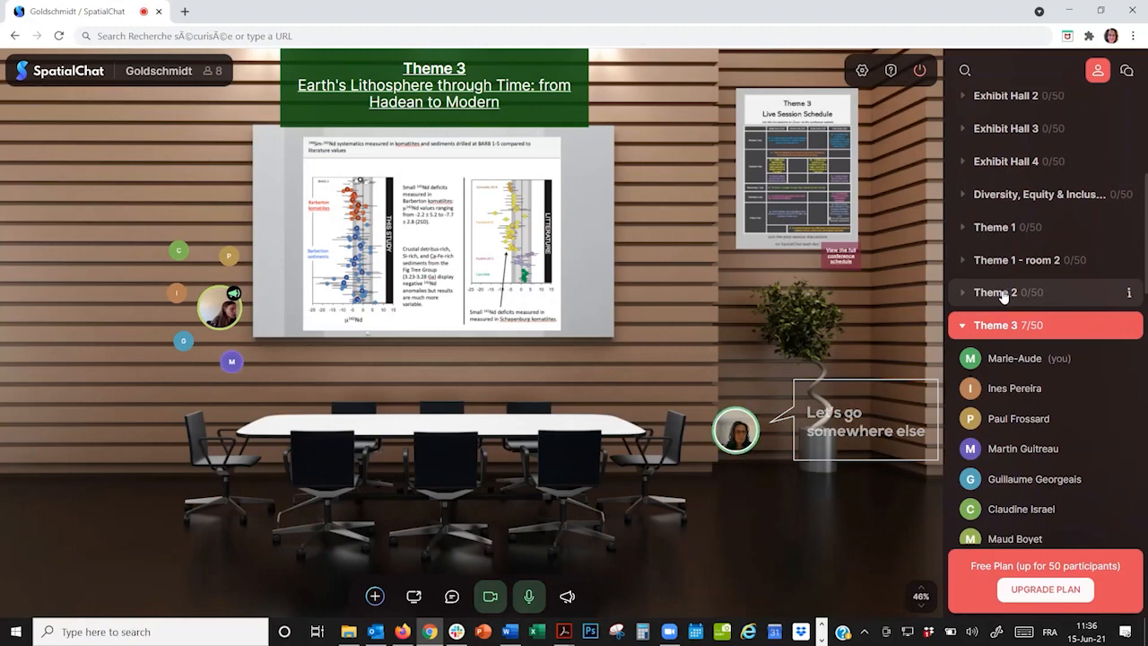
- Enter the Theme 2 room and reposition your avatar near its middle
{"action": "left_click", "coordinate": [995, 291]}
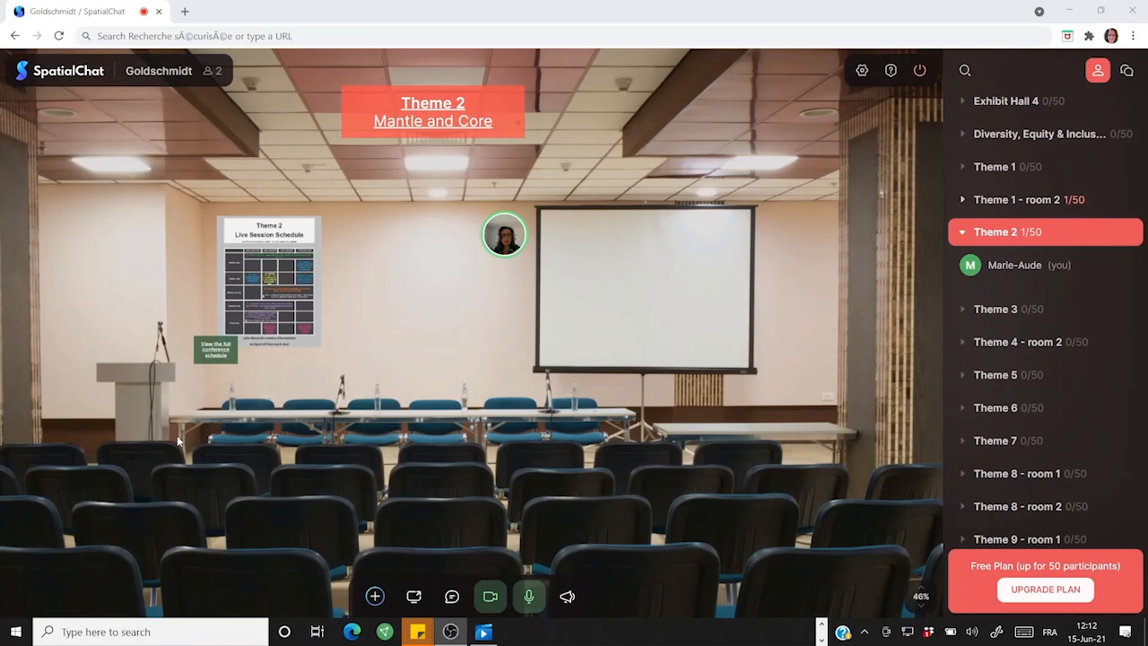
{"action": "left_click_drag", "start_coordinate": [504, 235], "coordinate": [108, 124]}
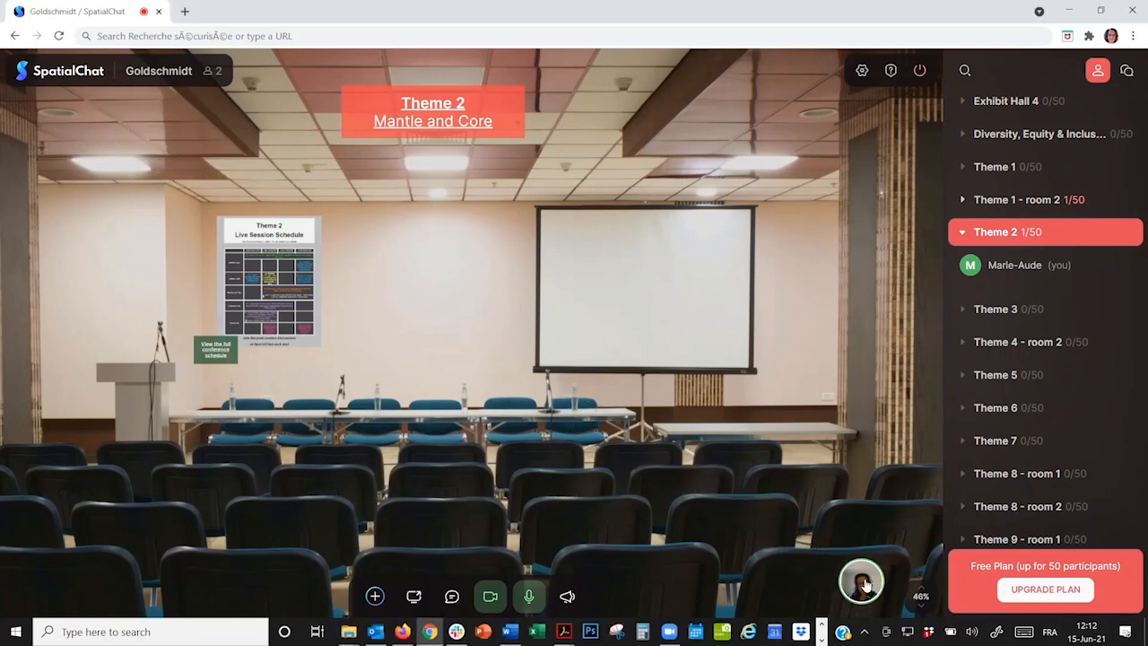
{"action": "left_click_drag", "start_coordinate": [861, 580], "coordinate": [500, 248]}
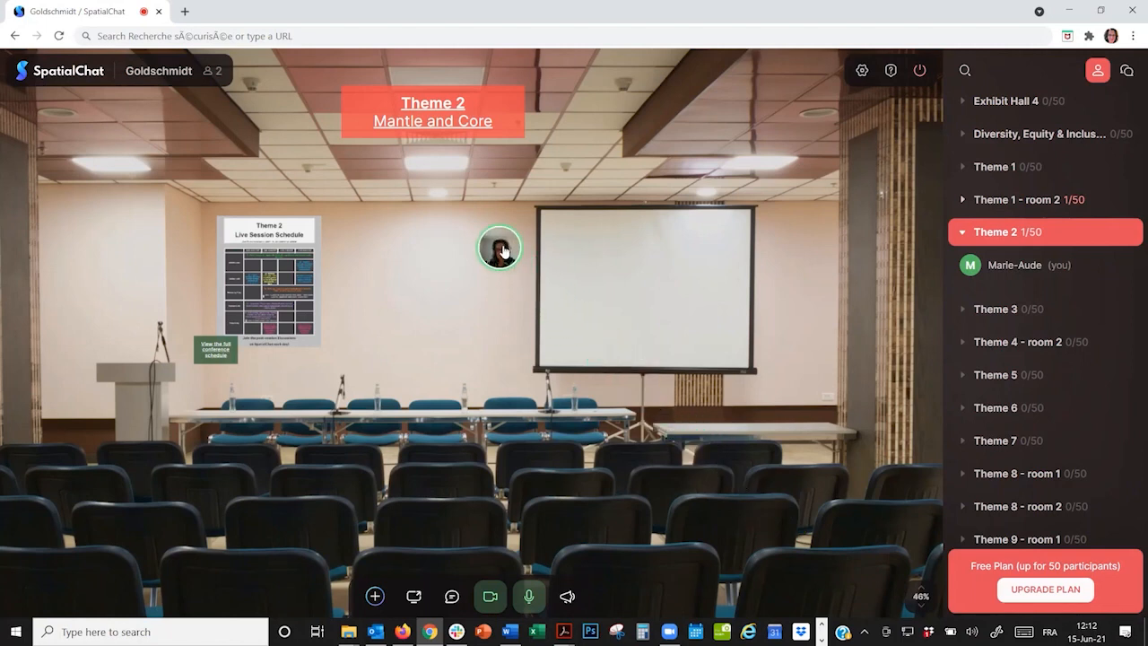
{"action": "left_click_drag", "start_coordinate": [499, 249], "coordinate": [476, 299]}
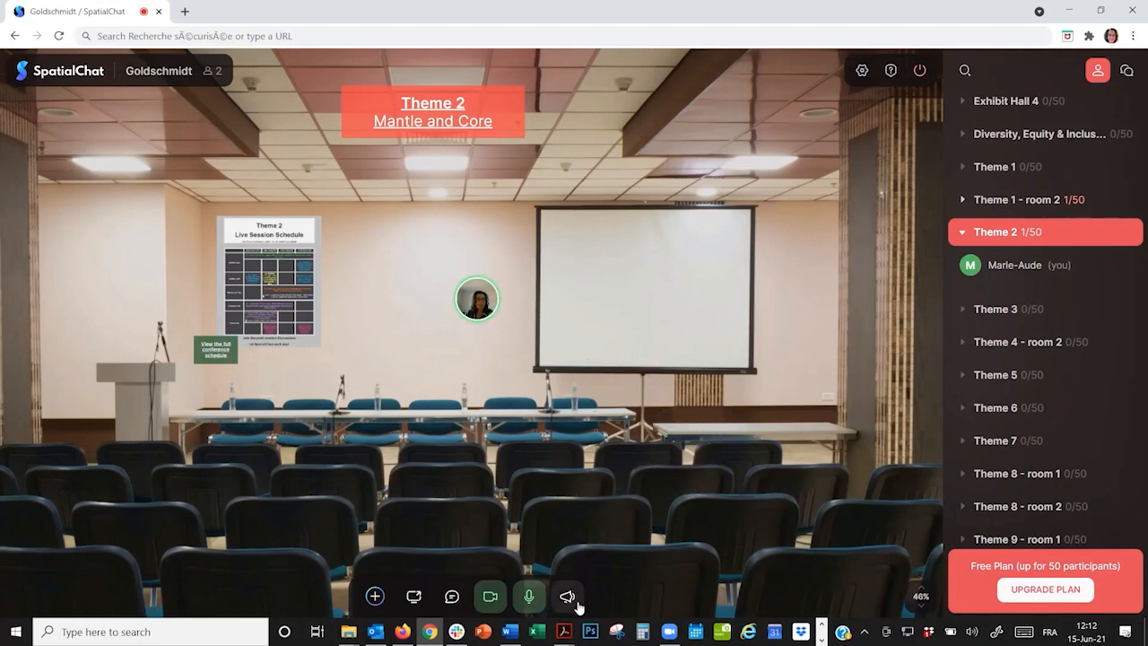
{"action": "mouse_move", "coordinate": [568, 596]}
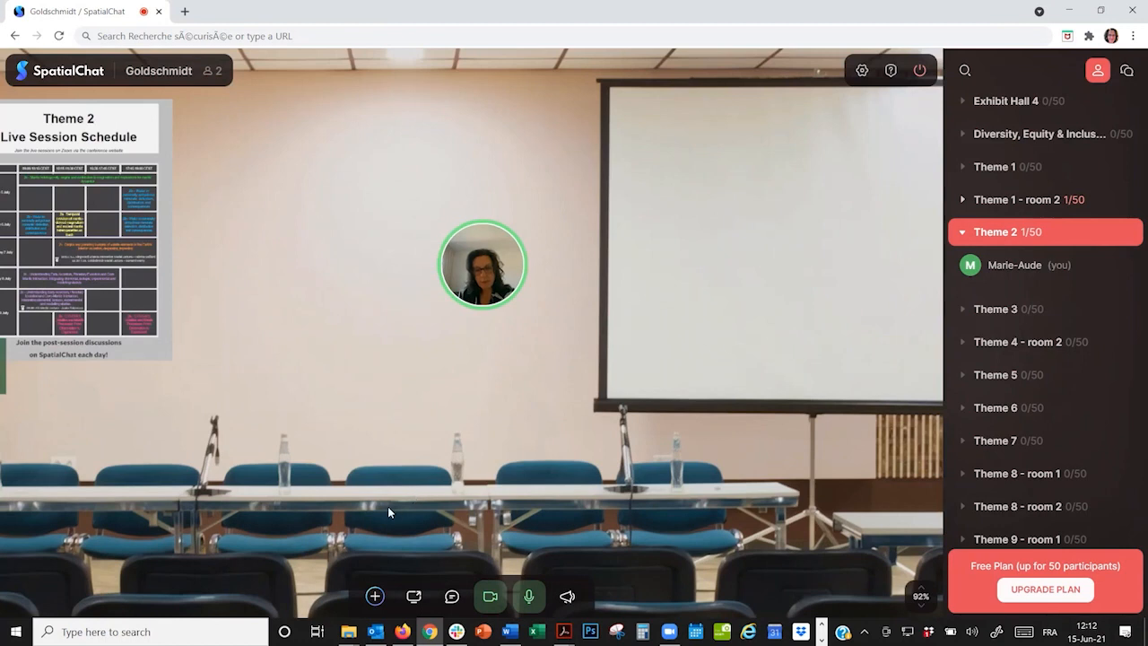
- Preview the add-content, screen share and emoji reaction tools in the toolbar
{"action": "left_click", "coordinate": [374, 596]}
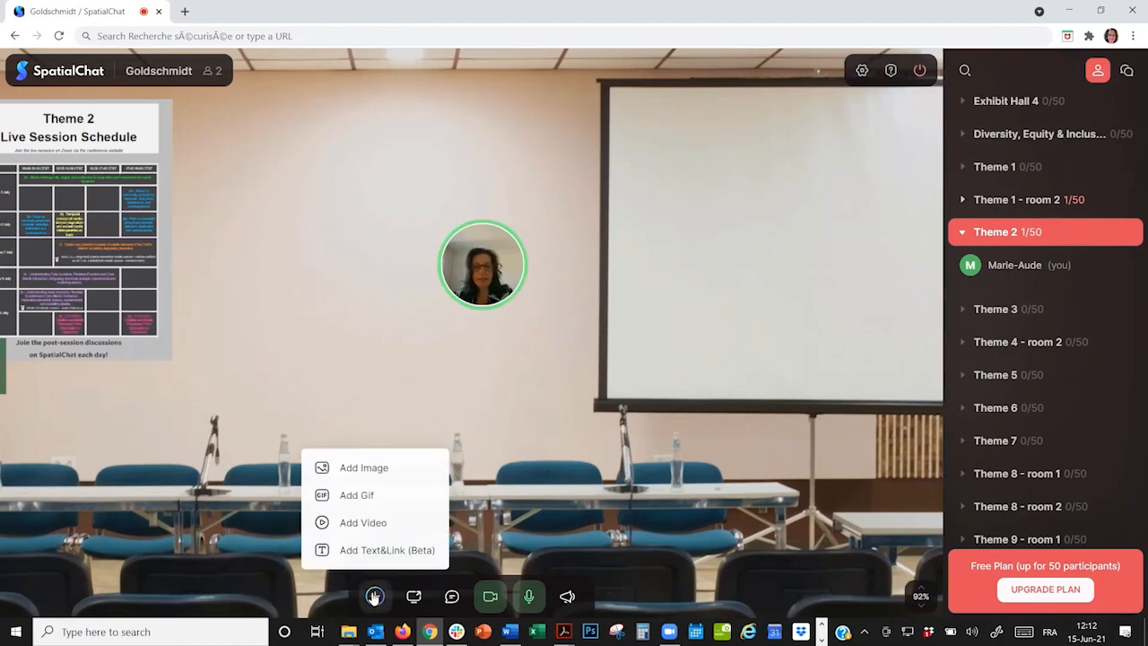
{"action": "left_click", "coordinate": [375, 595]}
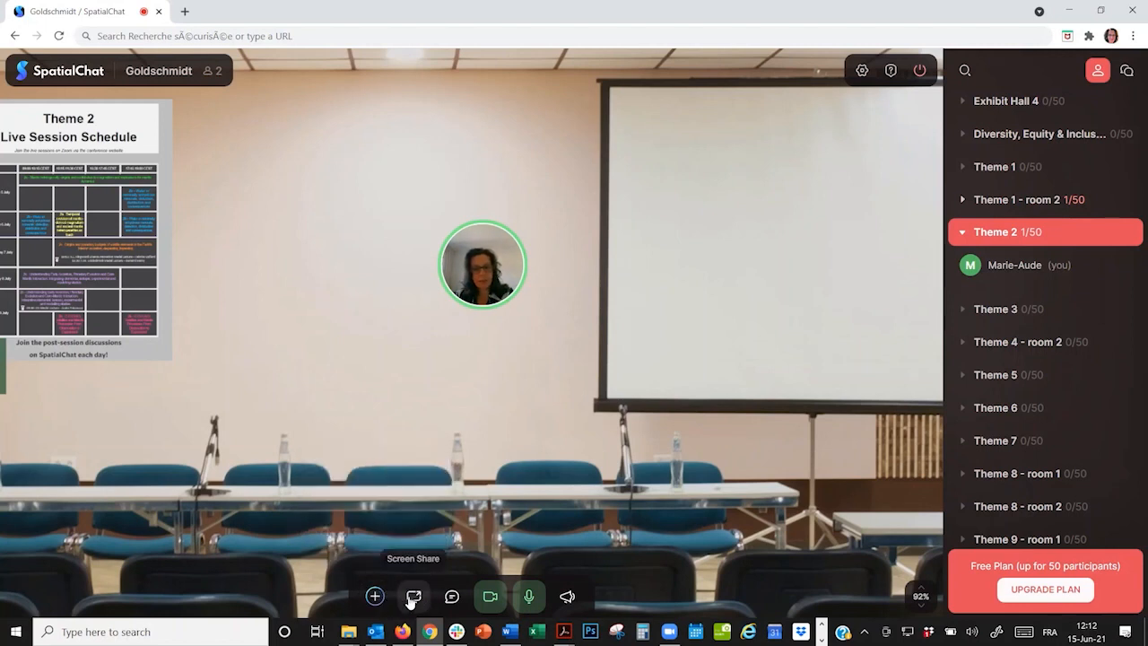
{"action": "left_click", "coordinate": [451, 595]}
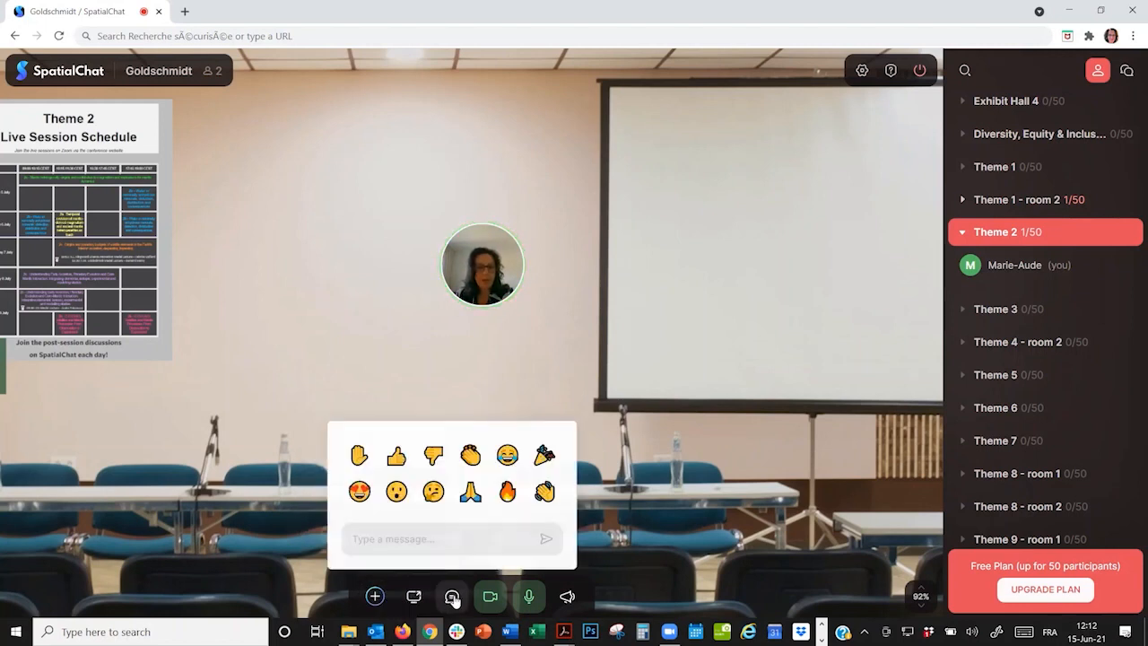
{"action": "left_click", "coordinate": [452, 596]}
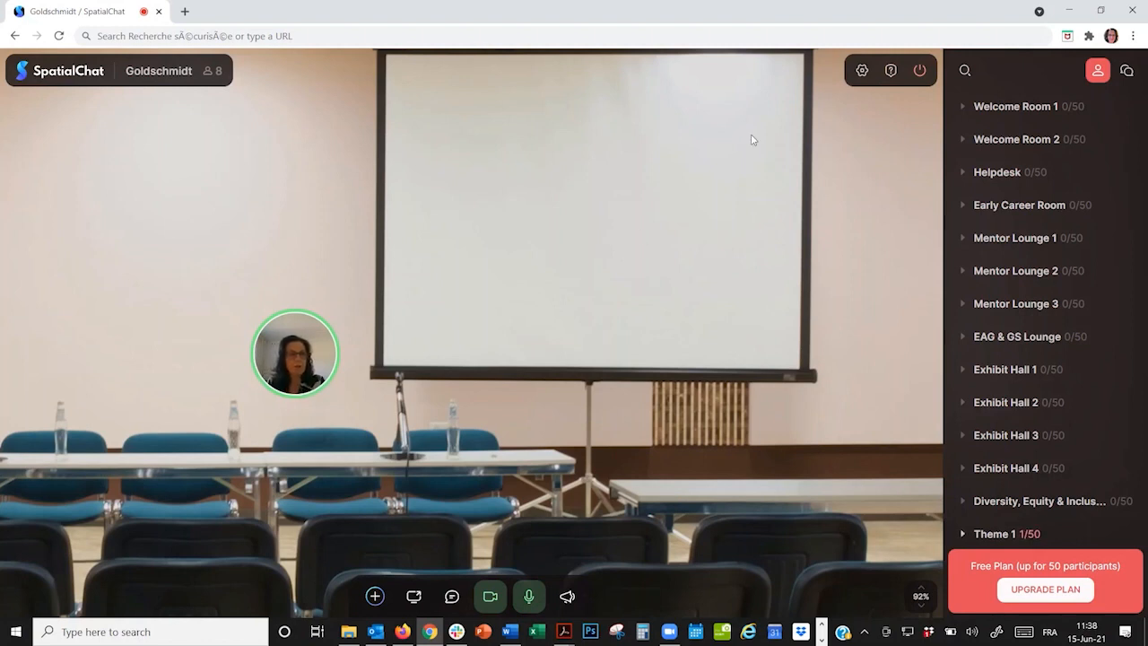
{"action": "mouse_move", "coordinate": [965, 70]}
{"action": "type", "text": "Ali"}
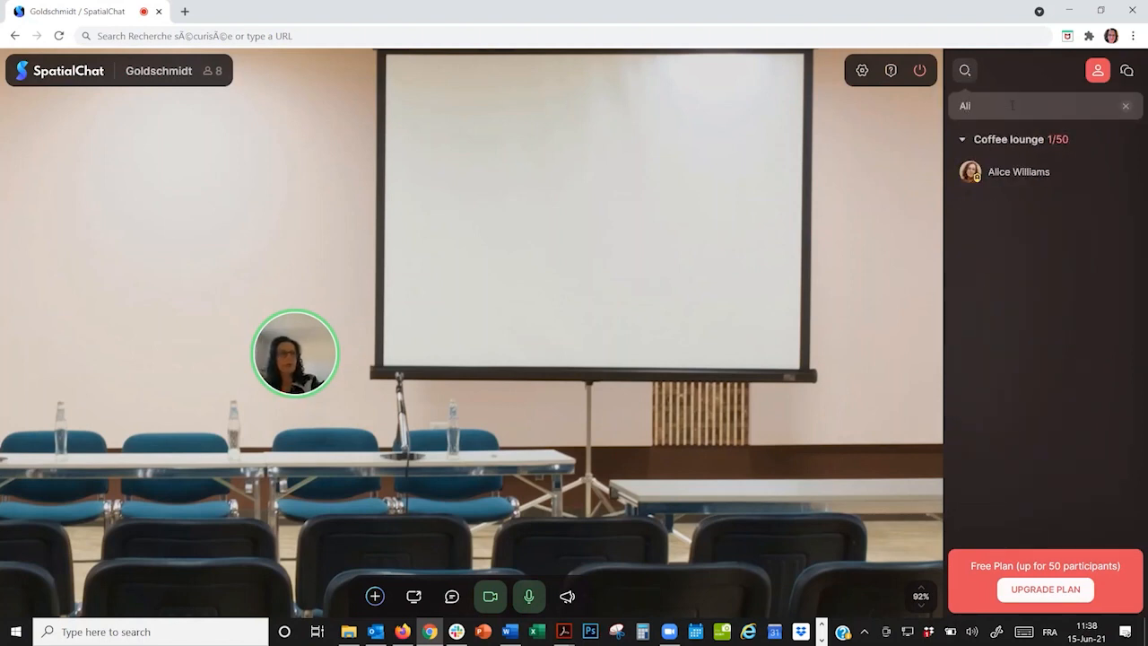
{"action": "mouse_move", "coordinate": [1031, 176]}
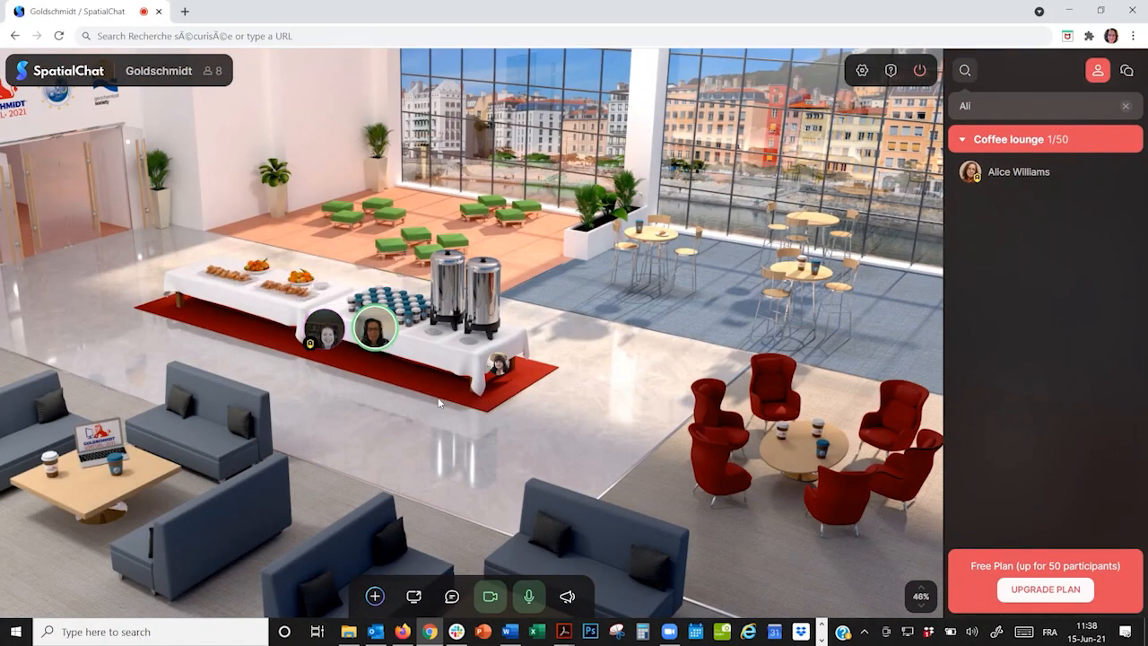
{"action": "mouse_move", "coordinate": [380, 422]}
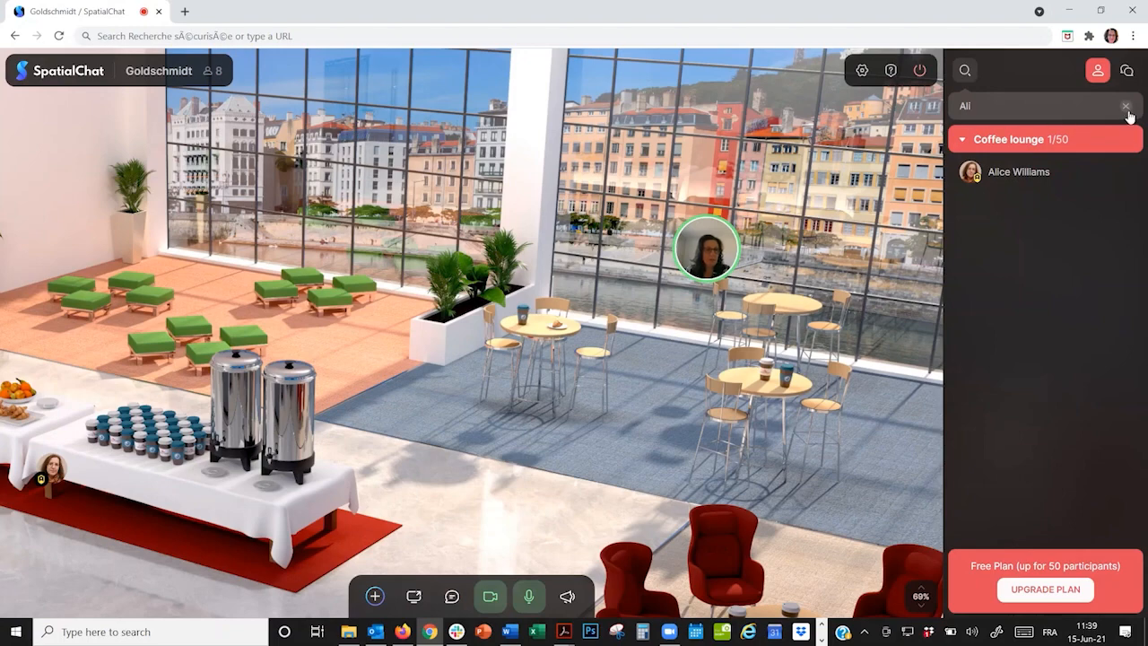
- Clear the participant search, visit the Helpdesk room, then leave the space
{"action": "left_click", "coordinate": [1126, 105]}
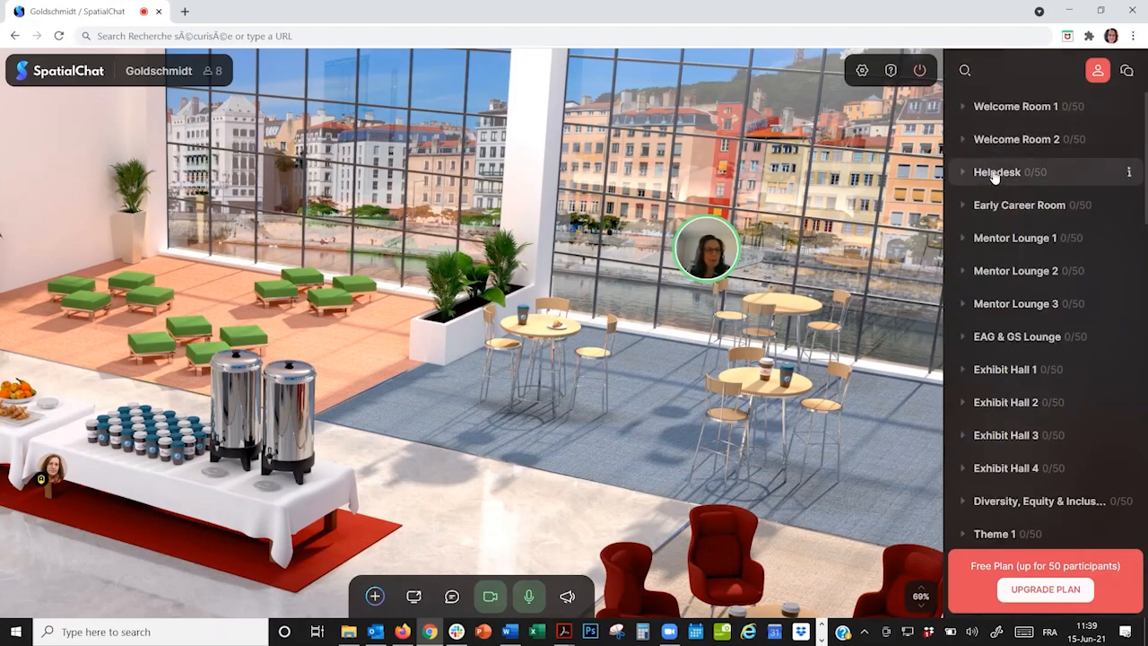
{"action": "left_click", "coordinate": [997, 172]}
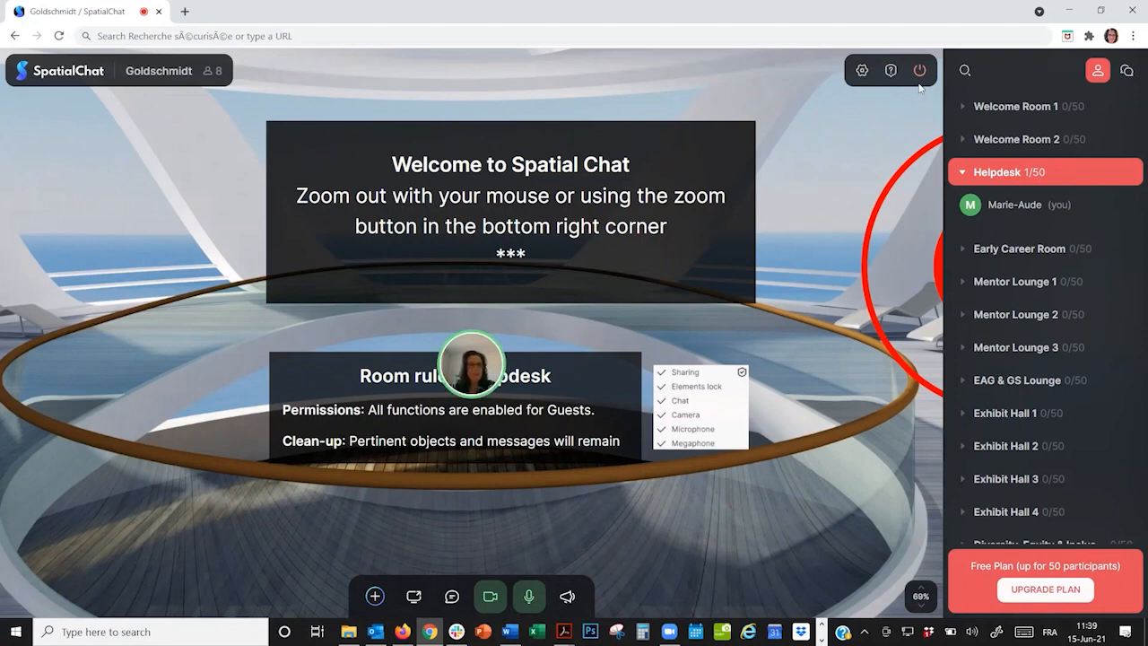
{"action": "mouse_move", "coordinate": [918, 70]}
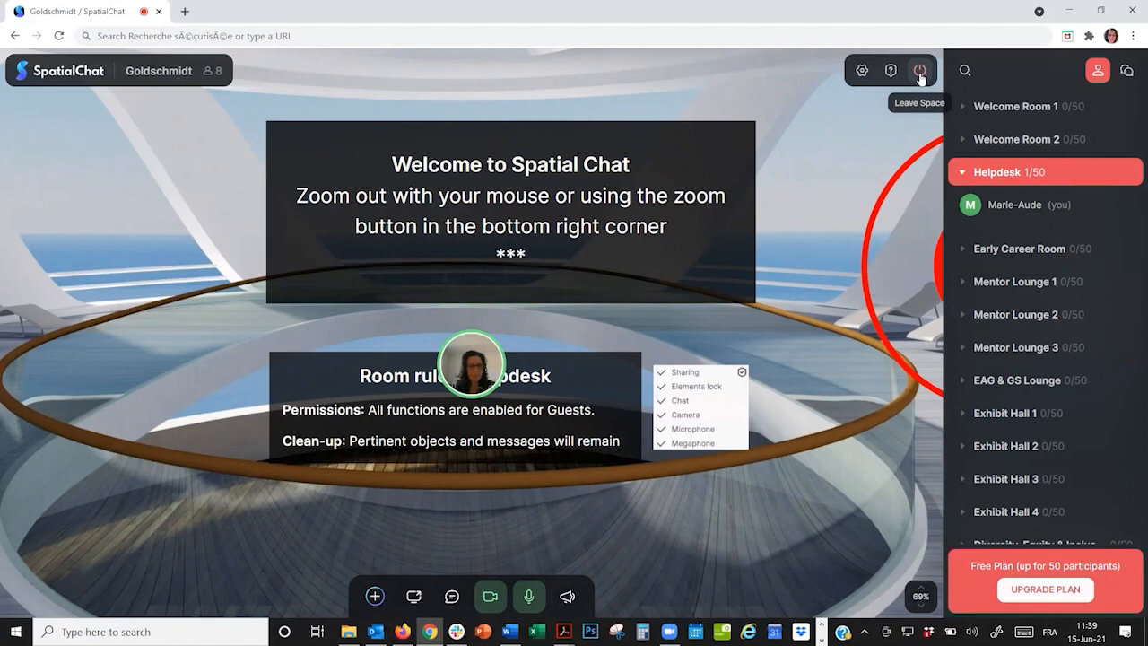
{"action": "left_click", "coordinate": [919, 70]}
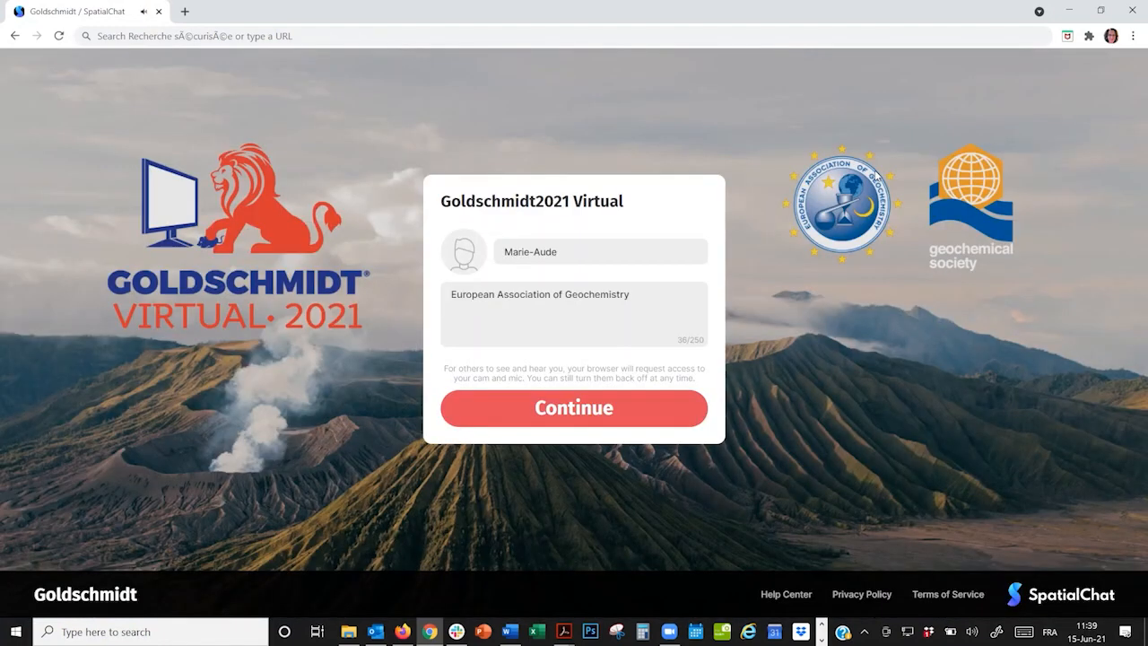